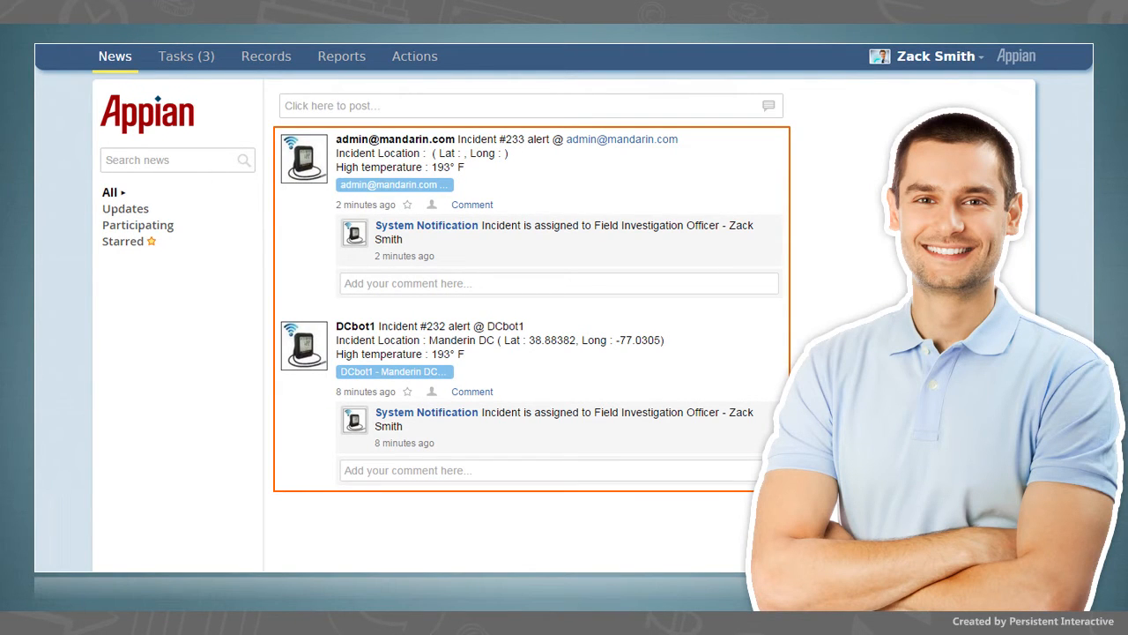
# Open the Site Inspection task for Incident #233 from its news feed alert
pyautogui.click(187, 54)
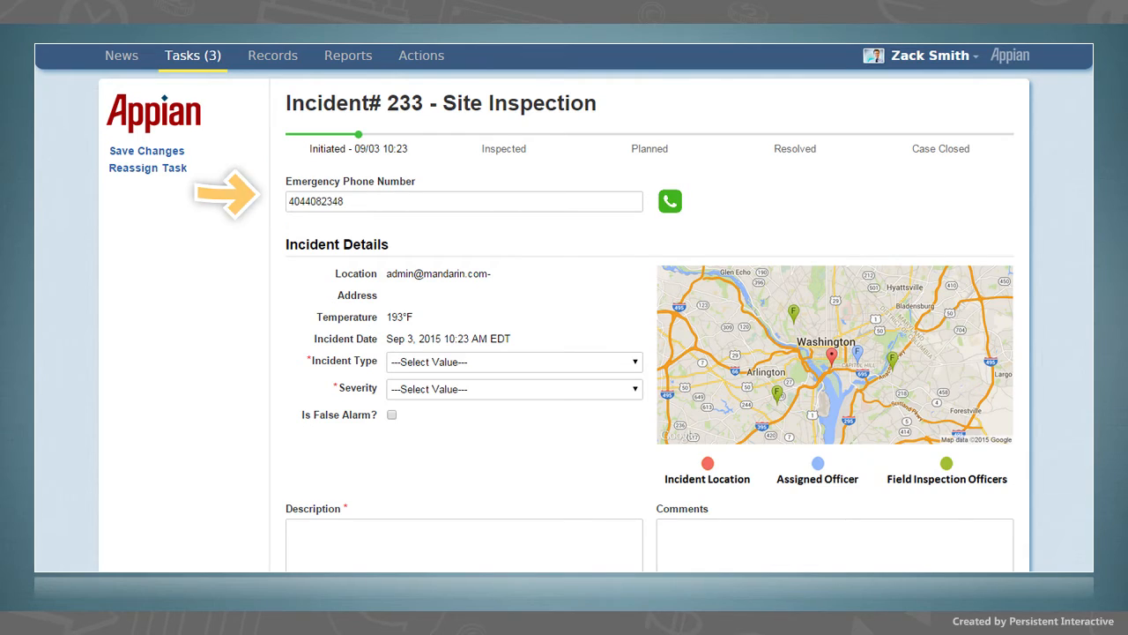
# Load the four incident images from Drone-DC1042 into the Fire, critical-severity inspection form
pyautogui.scroll(-3)
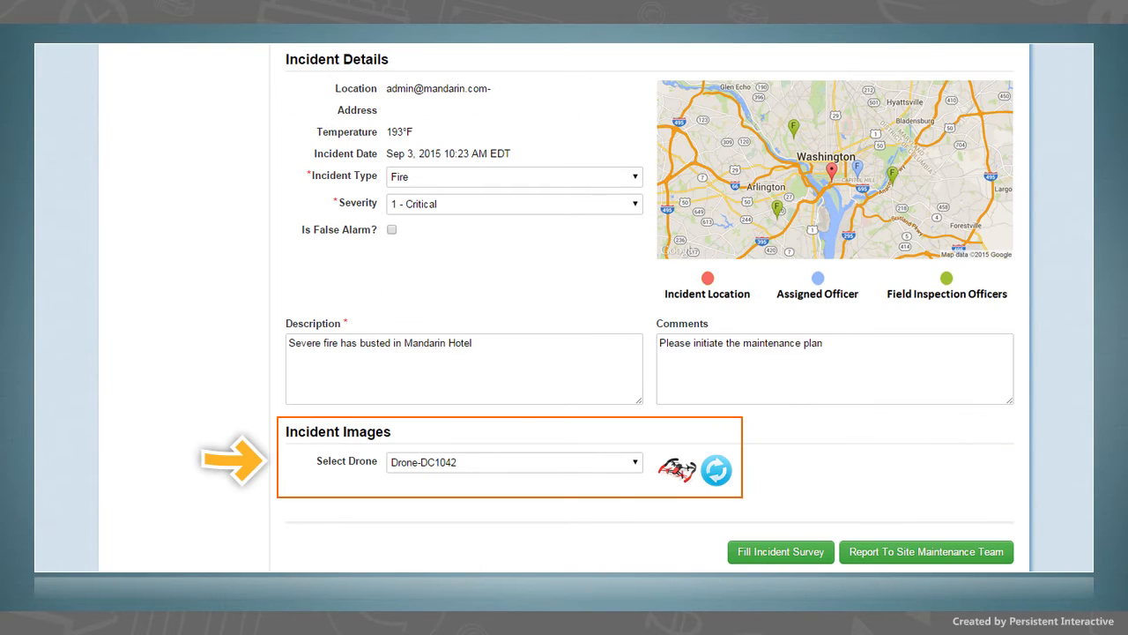
pyautogui.click(716, 469)
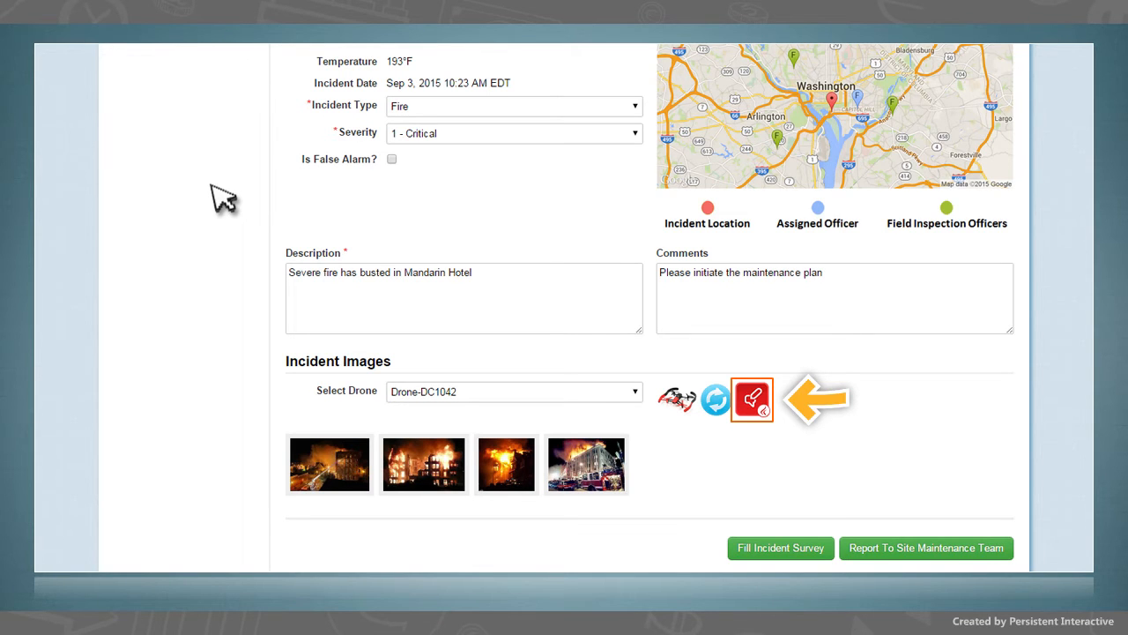
pyautogui.click(751, 398)
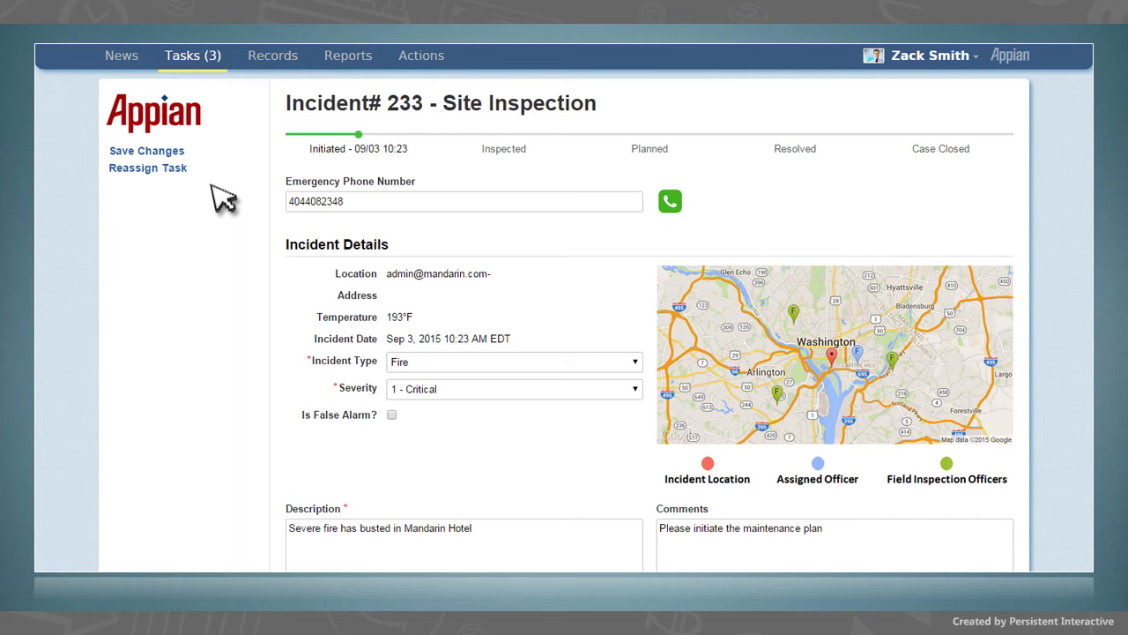
# Report the completed Incident #233 fire survey to the Site Maintenance Team
pyautogui.scroll(-3)
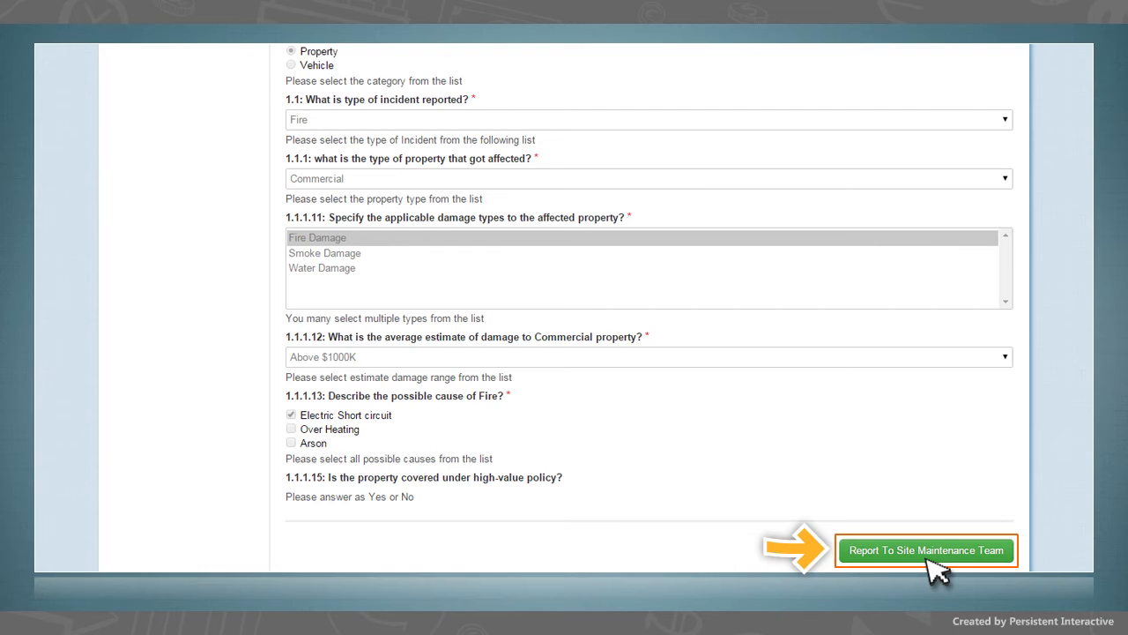
pyautogui.click(927, 550)
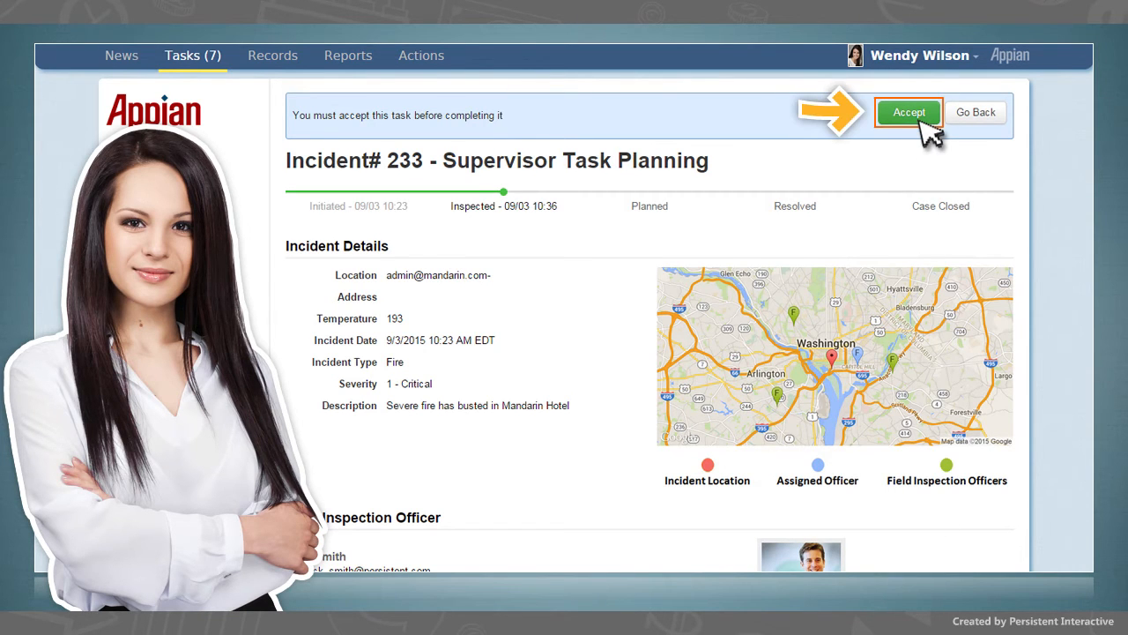
# Accept the Supervisor Task Planning banner, moving Incident #233 to Diagnose Incident at Planned stage
pyautogui.click(909, 113)
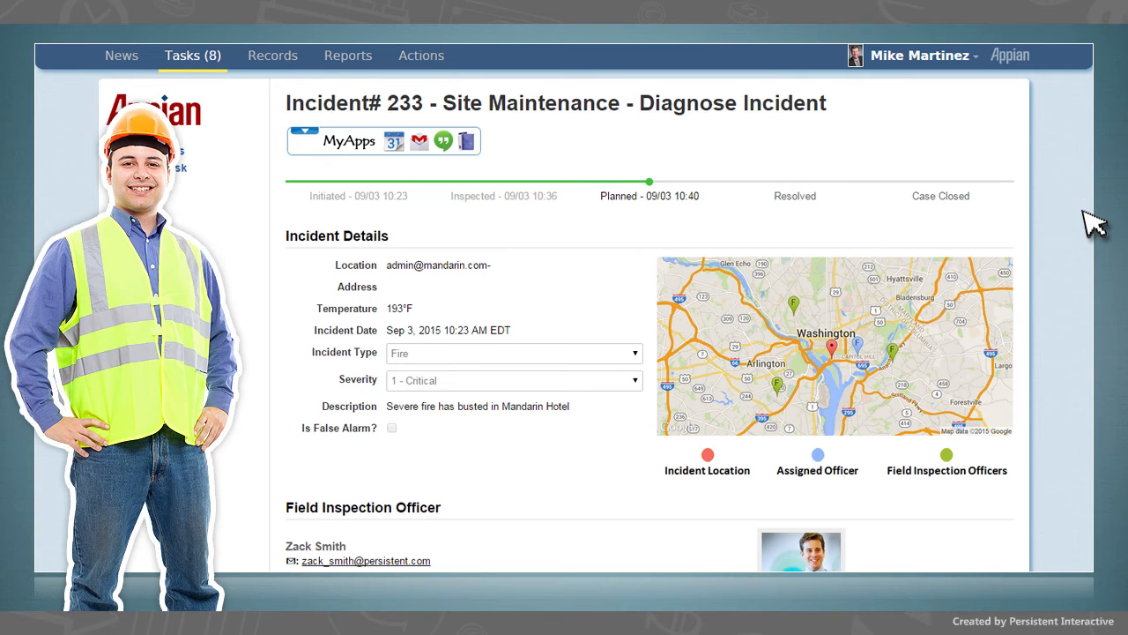
# Review the five Diagnose Incident checklist rows, each marked done with comments
pyautogui.scroll(-3)
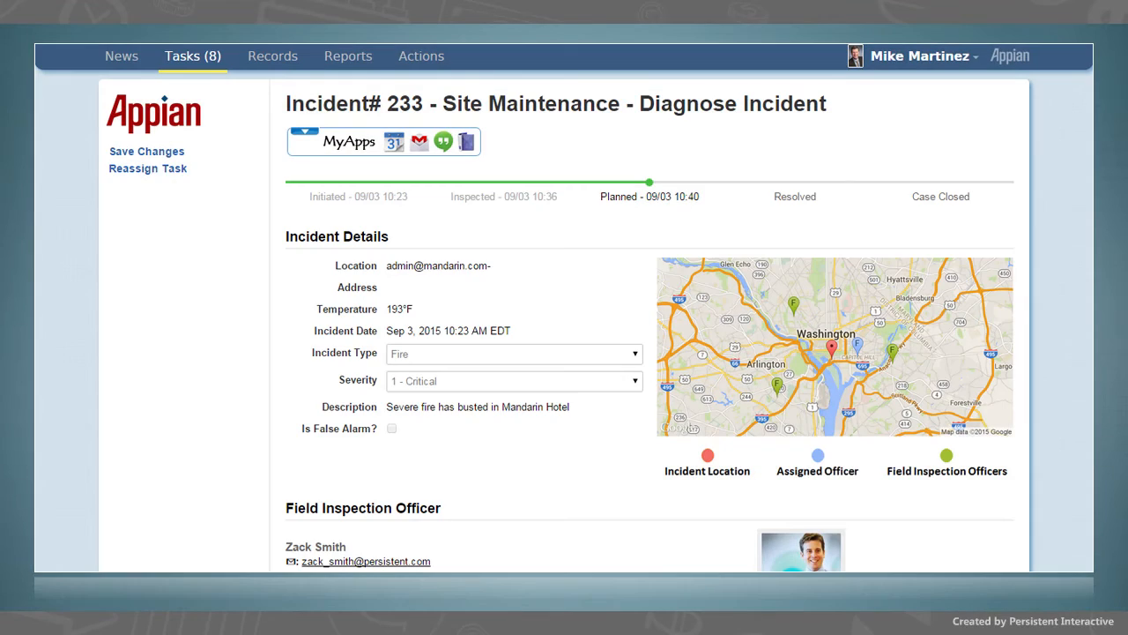
pyautogui.scroll(-3)
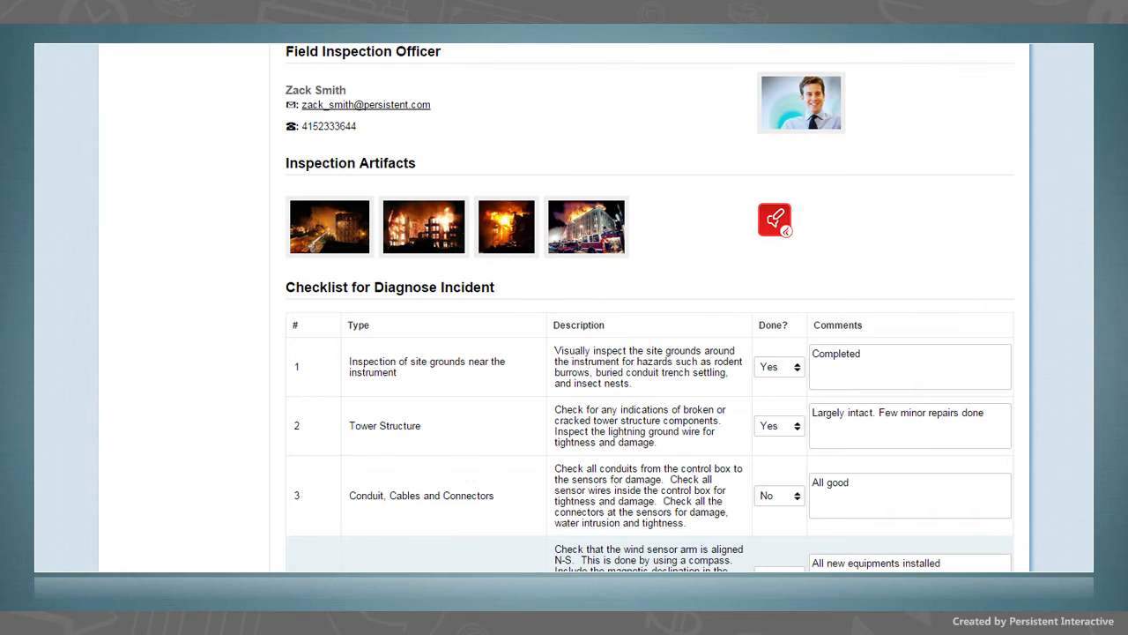
pyautogui.scroll(-3)
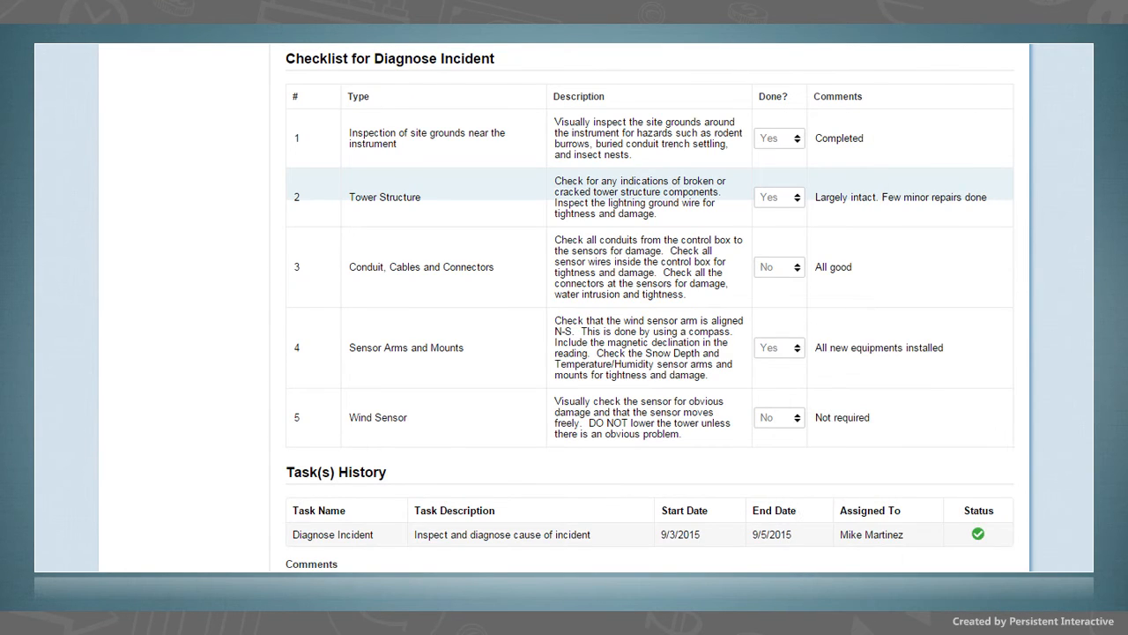
# Scroll through Task(s) History, Incident Comments, Survey and the Incident Report attachment
pyautogui.scroll(-3)
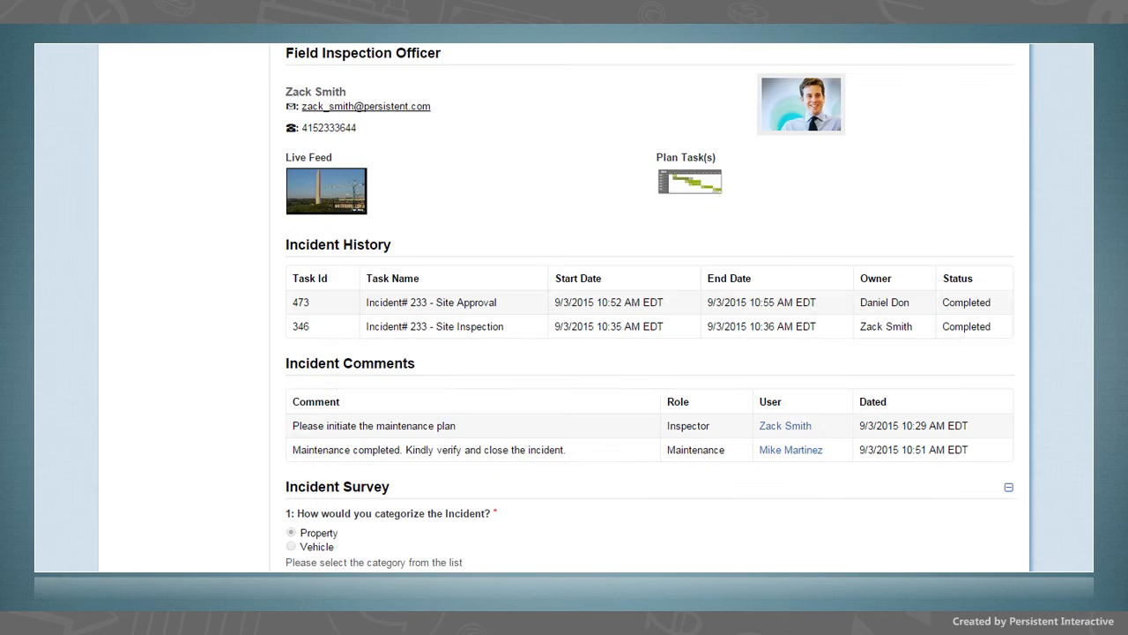
pyautogui.scroll(-3)
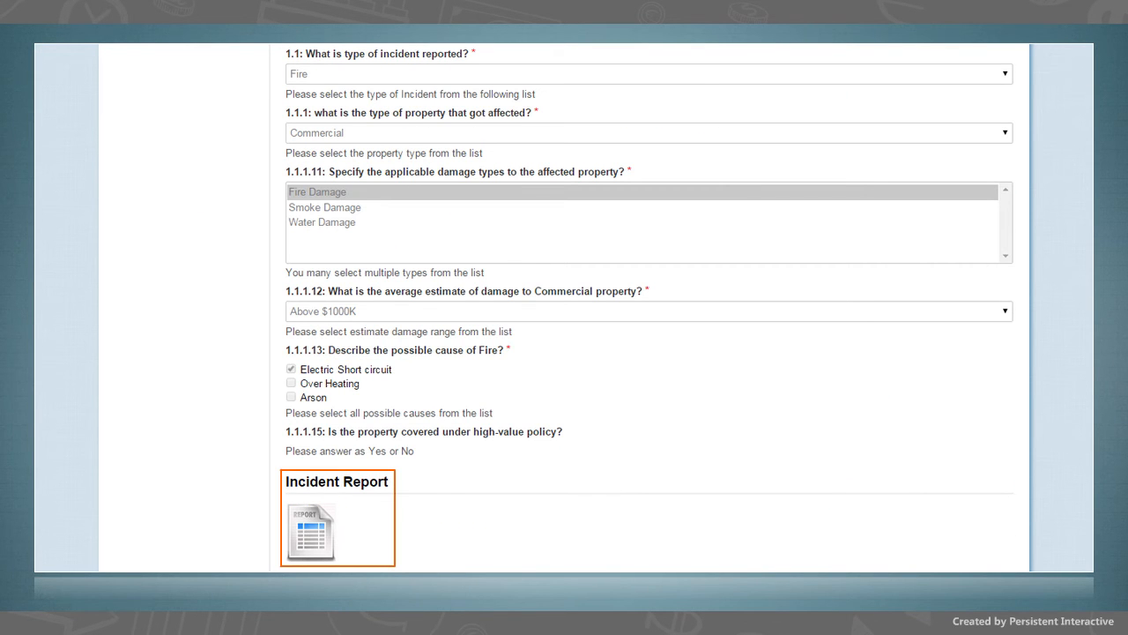